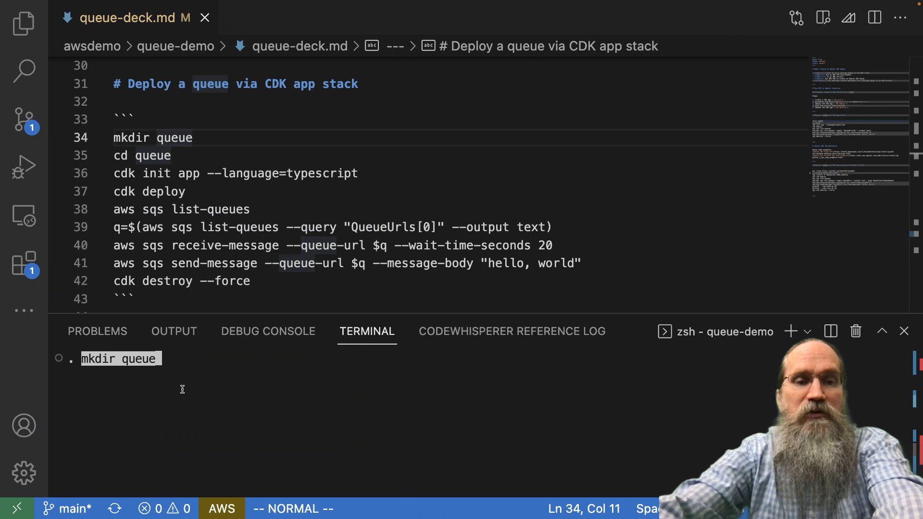
Create the queue folder and initialise a CDK app in it with --language=typescript.
key("Return")
type("cdk init")
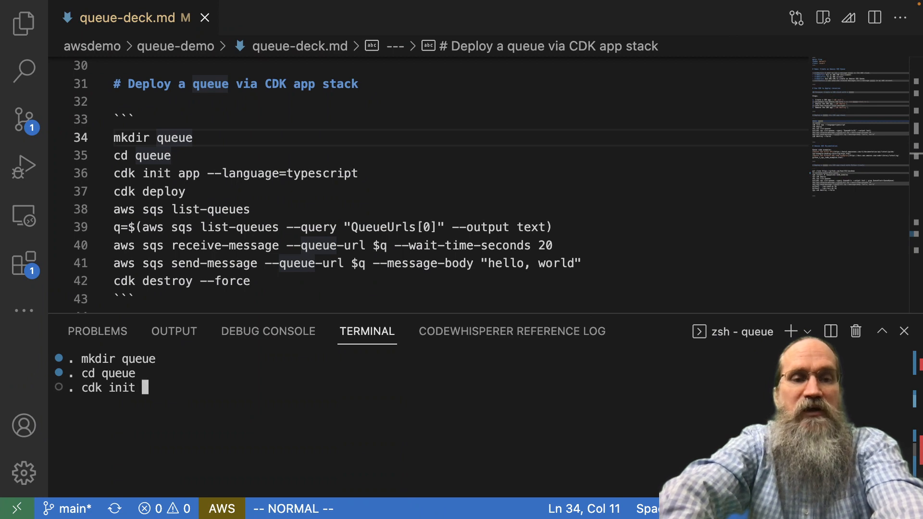
type("app --")
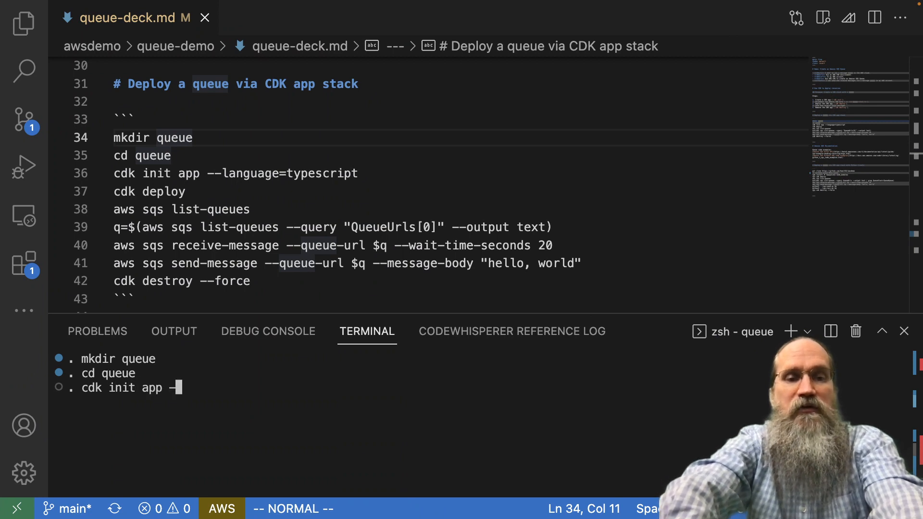
type("l")
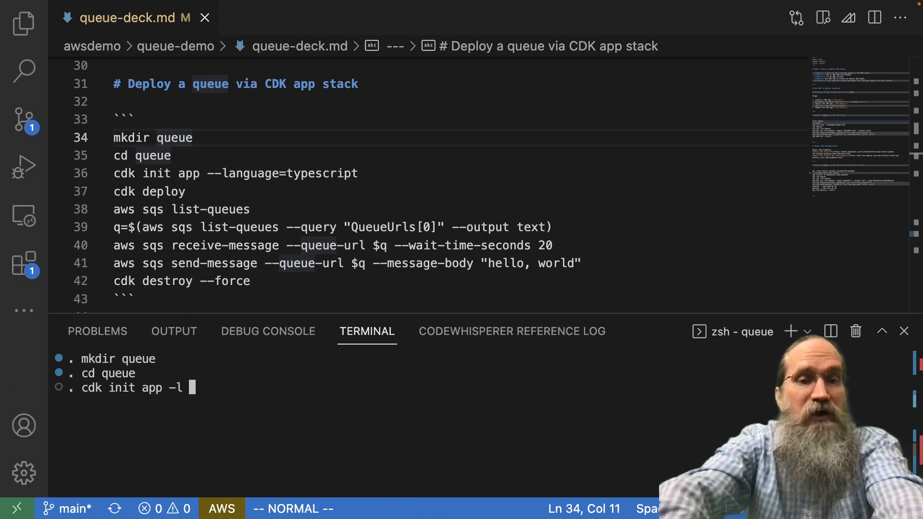
type("=")
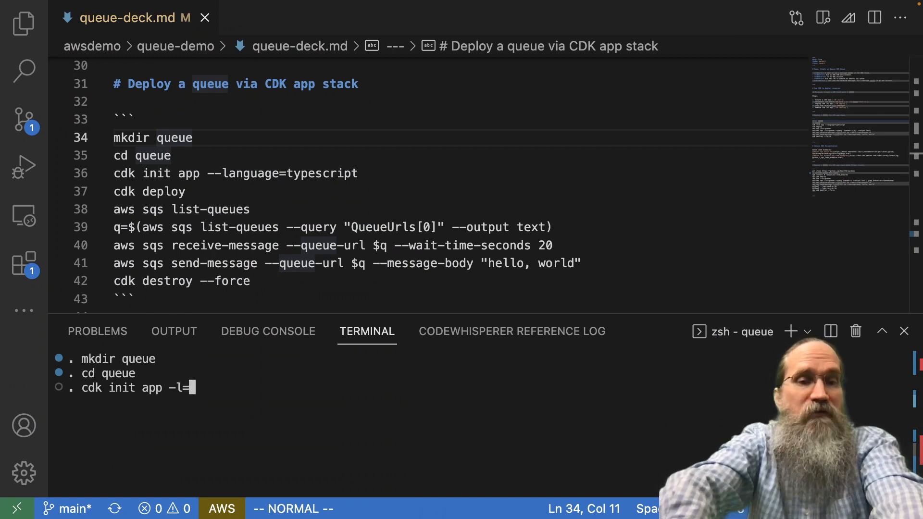
type("typescript")
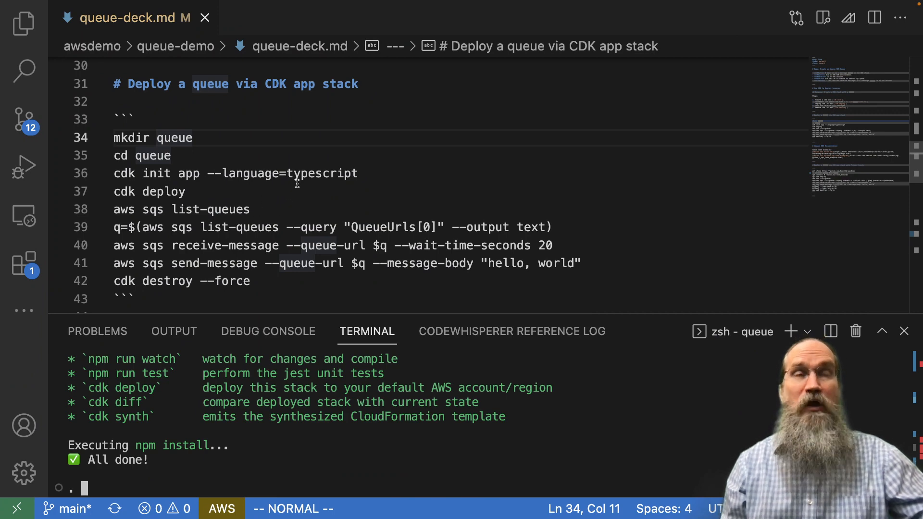
mouse_move(326, 350)
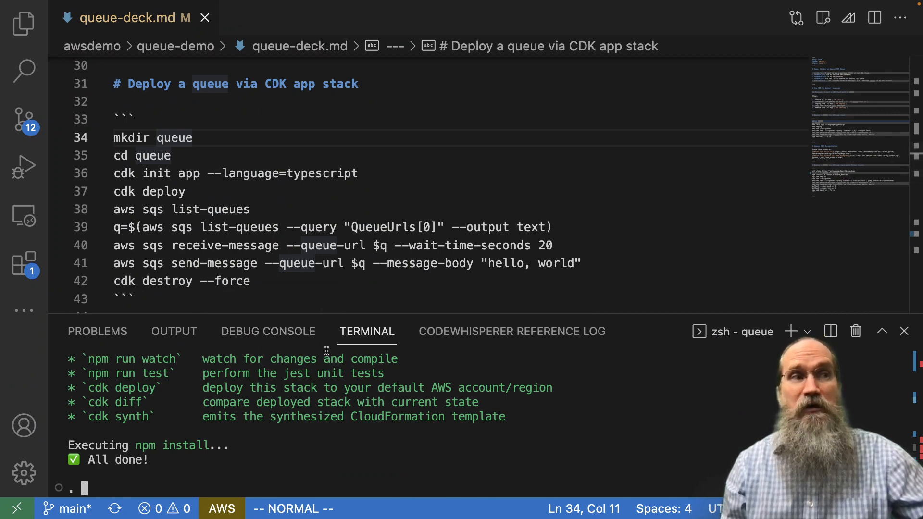
mouse_move(24, 69)
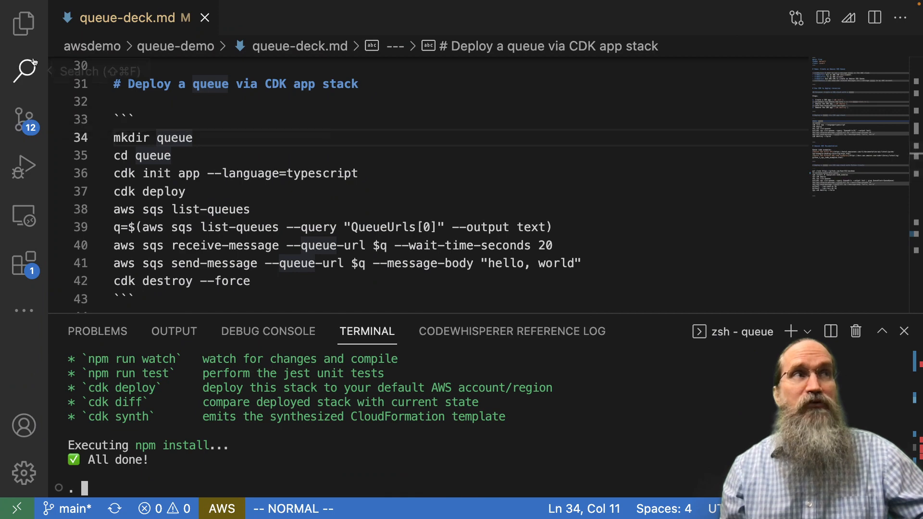
Open queue/lib/queue-stack.ts from the Explorer, review it, then hide the side bar.
left_click(24, 23)
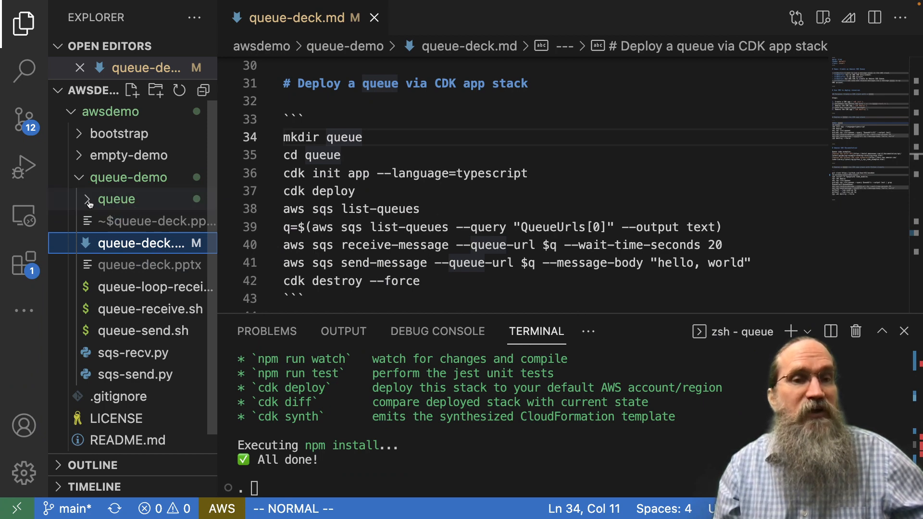
left_click(116, 199)
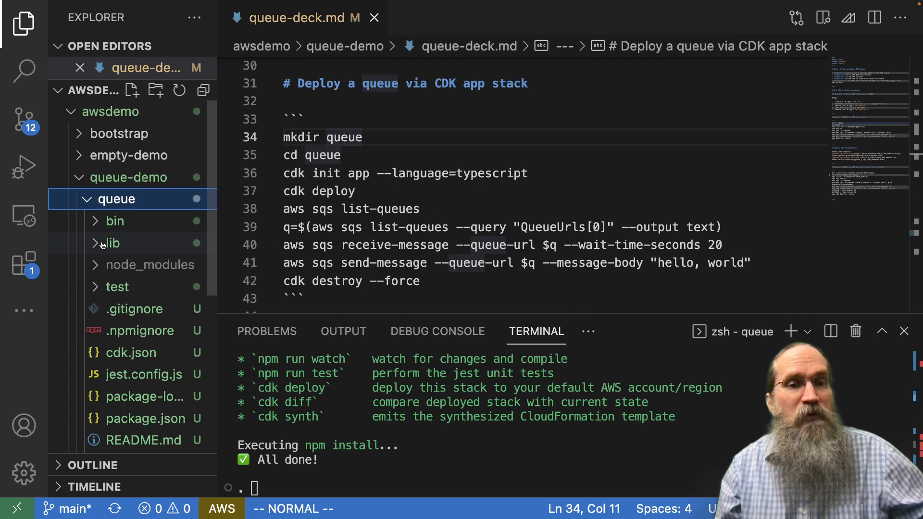
left_click(112, 243)
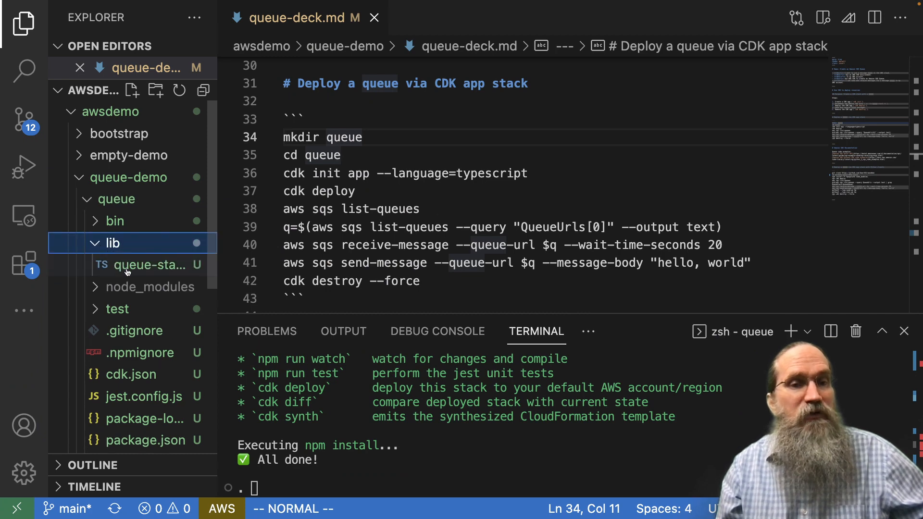
left_click(147, 264)
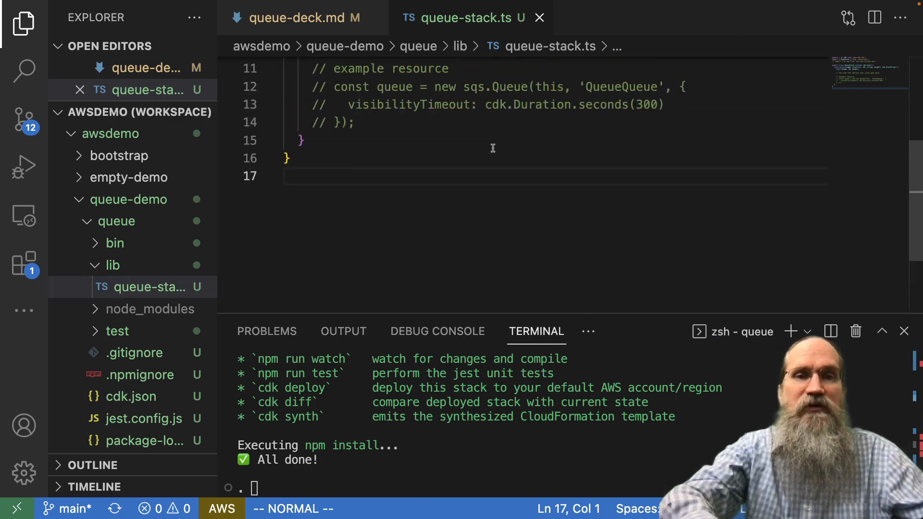
scroll("up", 3)
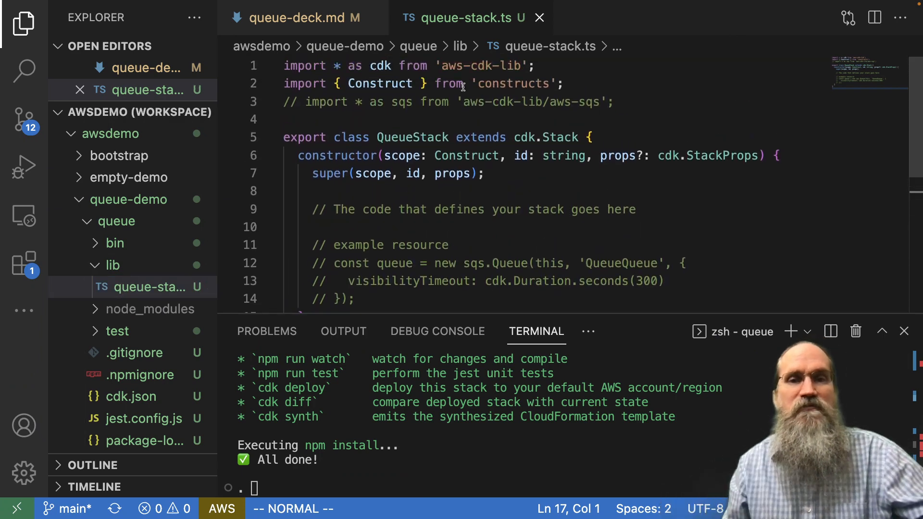
mouse_move(23, 23)
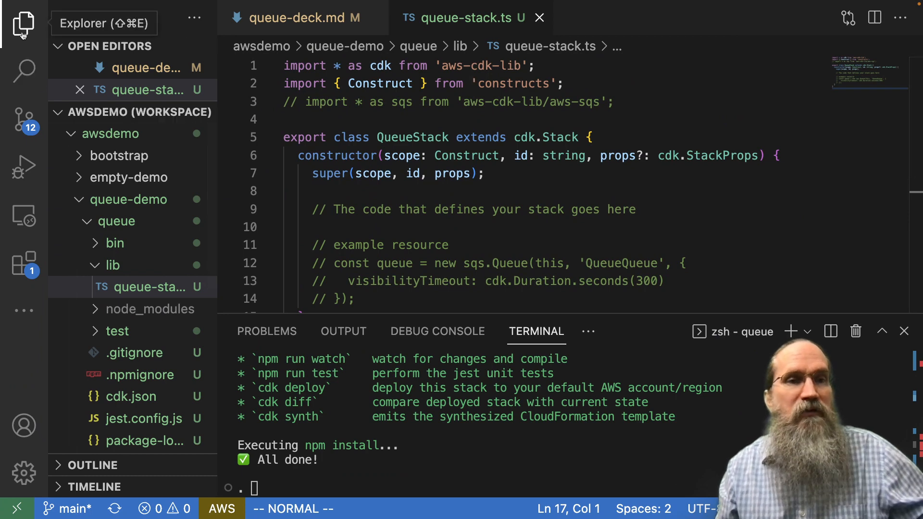
left_click(23, 25)
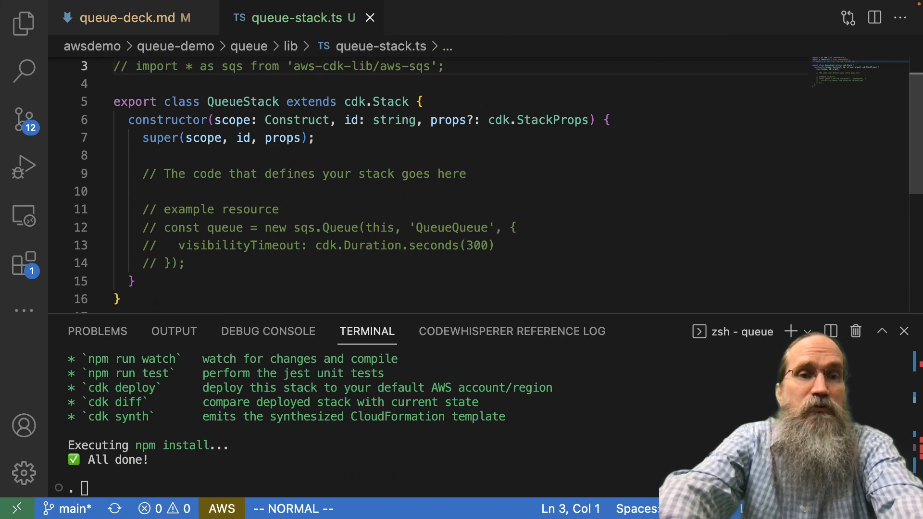
Uncomment the aws-sqs import and the example queue resource in queue-stack.ts.
scroll("up", 3)
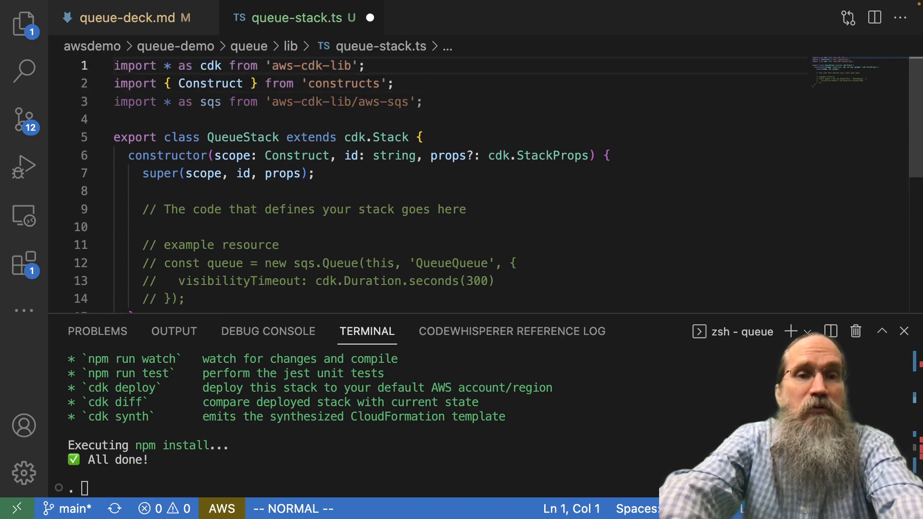
left_click(117, 119)
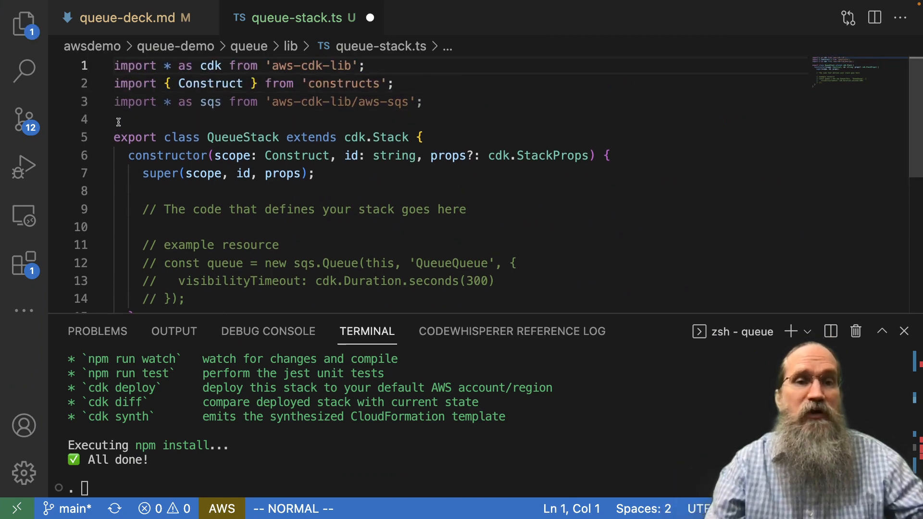
left_click(115, 137)
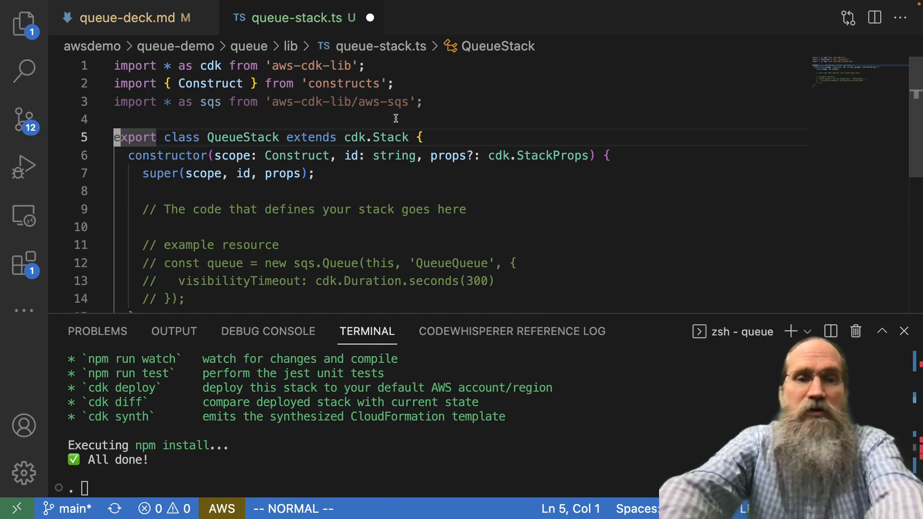
left_click(146, 281)
type("cdk dep")
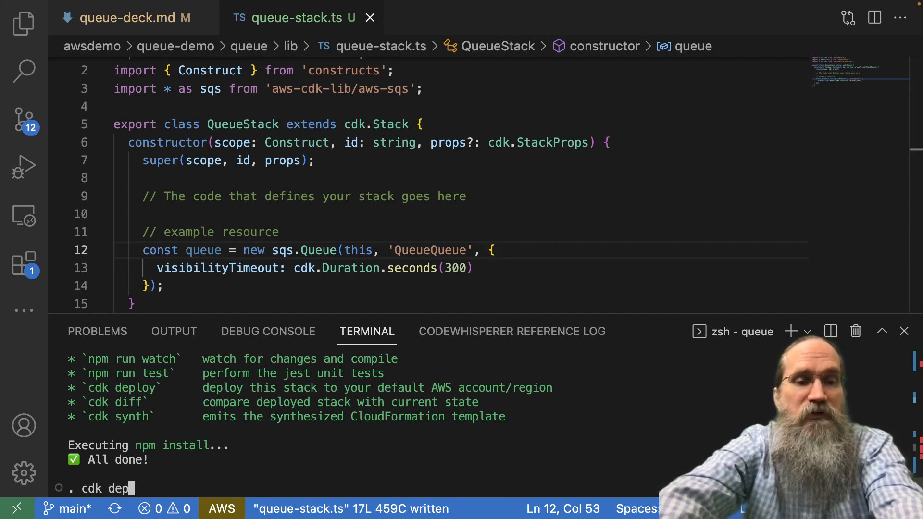
Run cdk deploy and wait until the QueueStack ARN is reported.
type("loy")
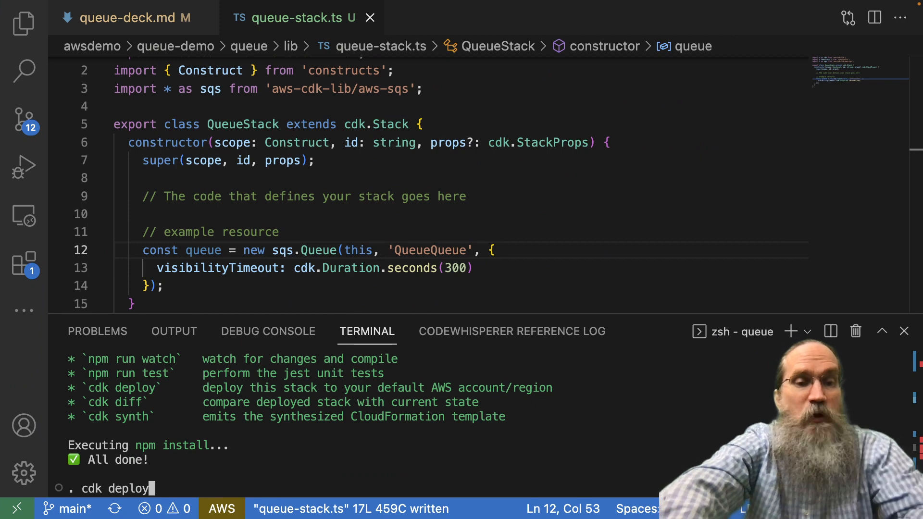
key("Return")
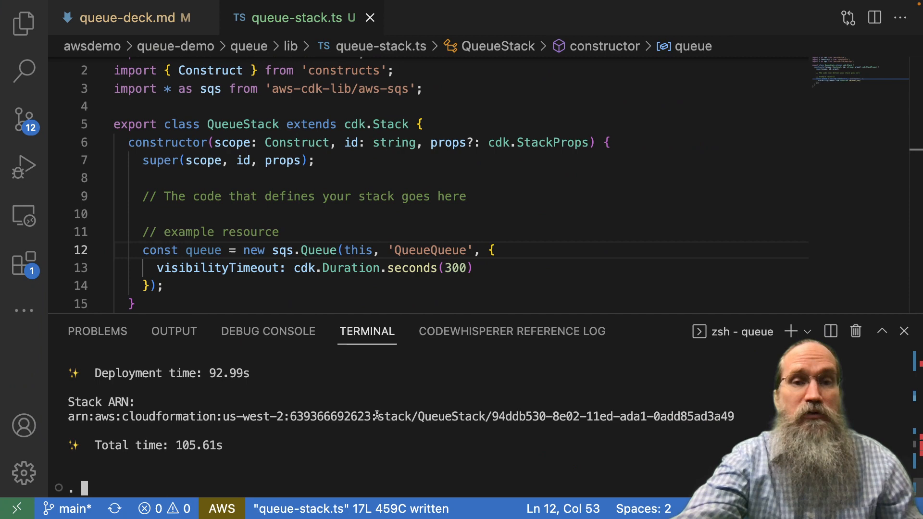
mouse_move(471, 282)
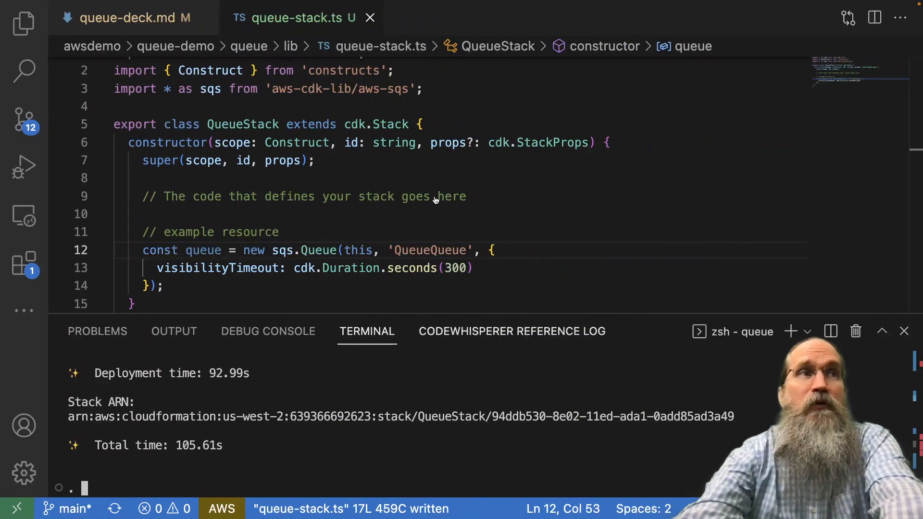
List the SQS queues, capture the new queue URL in variable q and echo it.
left_click(131, 18)
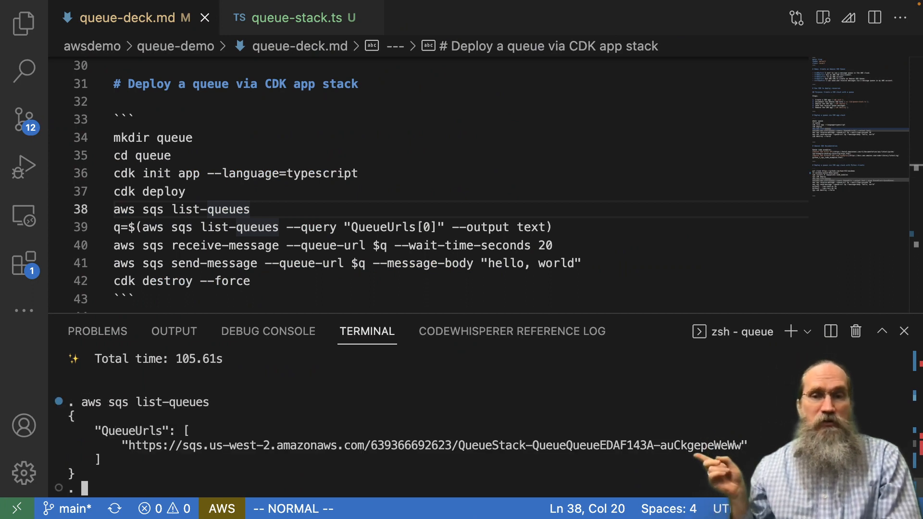
mouse_move(317, 463)
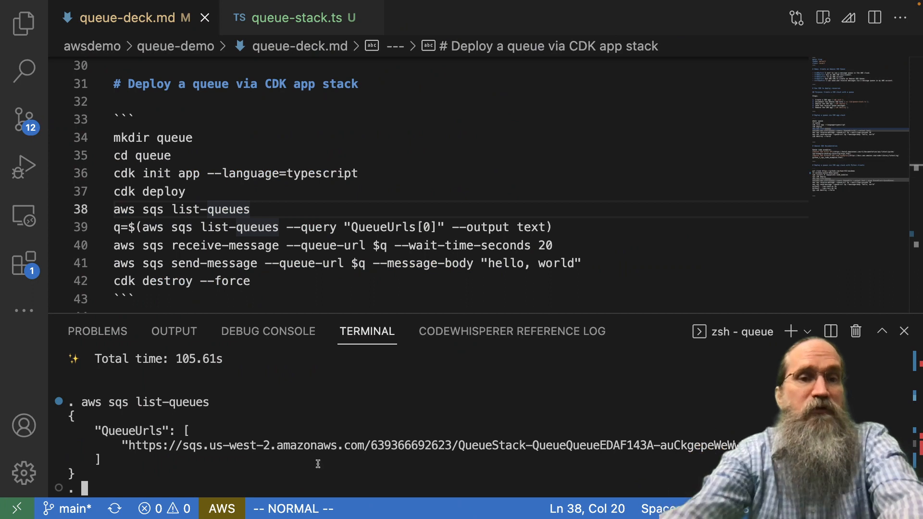
left_click(287, 227)
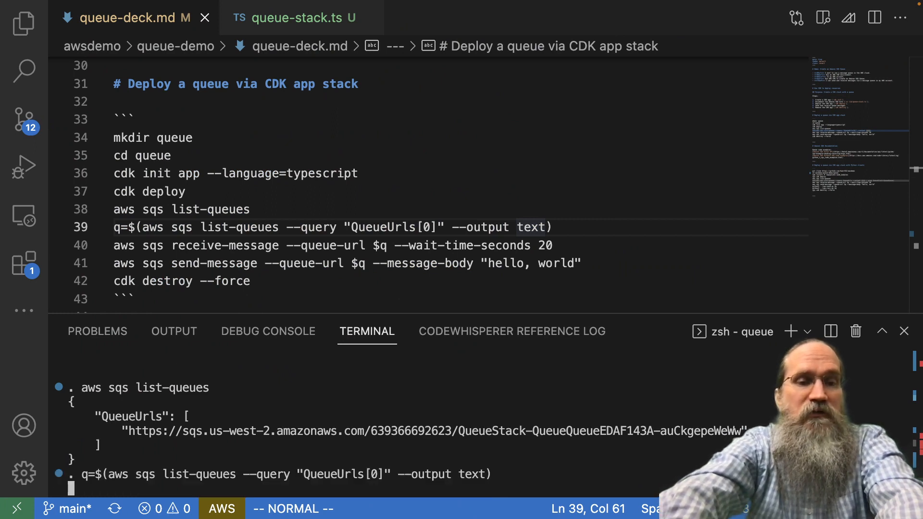
type("echo $q")
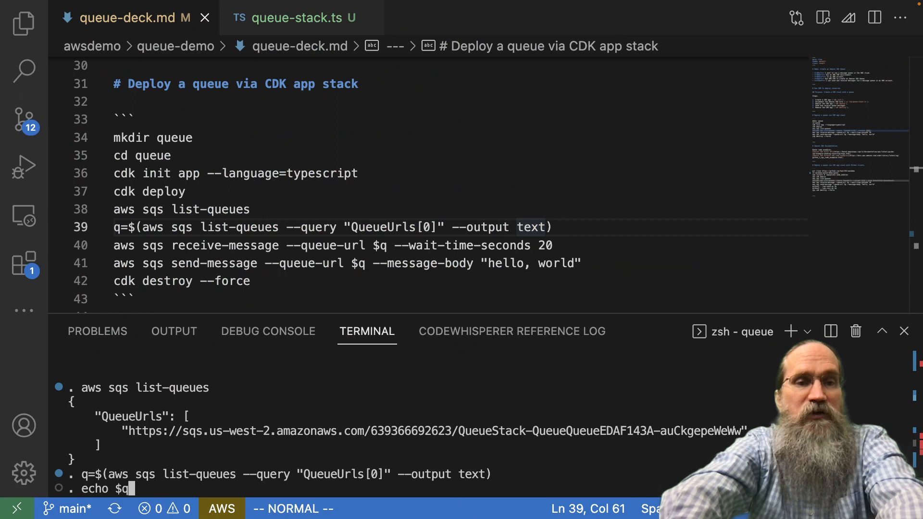
key("Return")
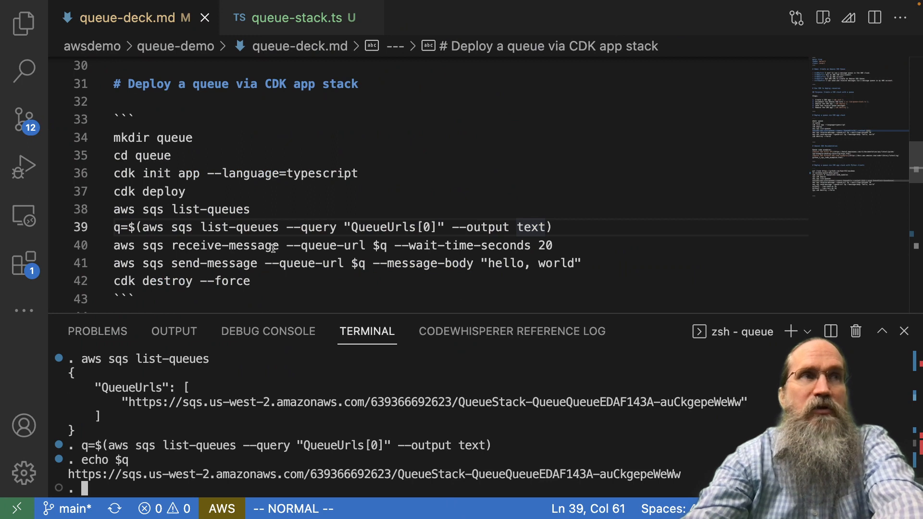
mouse_move(393, 245)
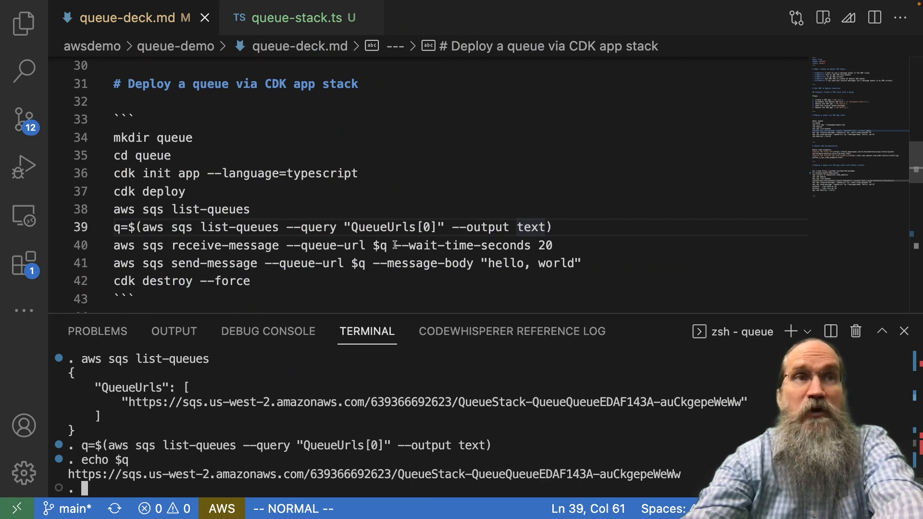
mouse_move(554, 245)
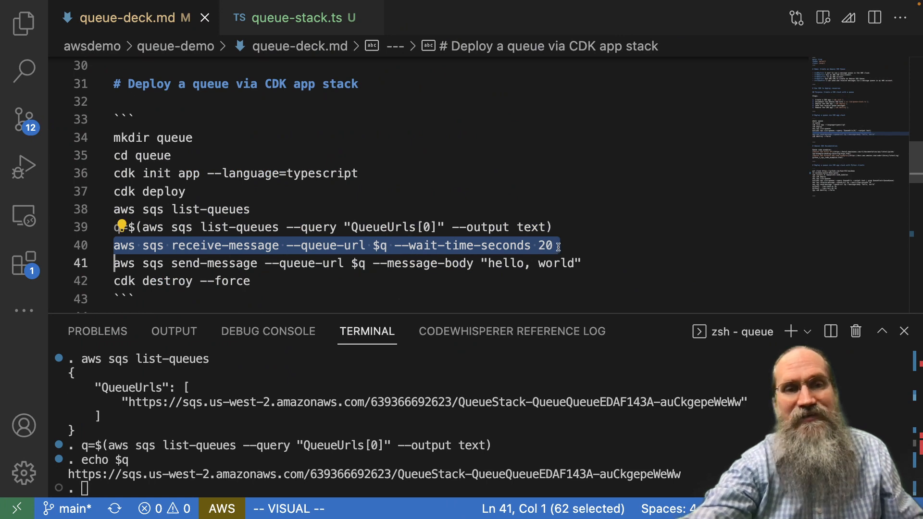
Split the terminal into two shells and run ~/bin/assume-awsdemos in the new one.
key("Escape")
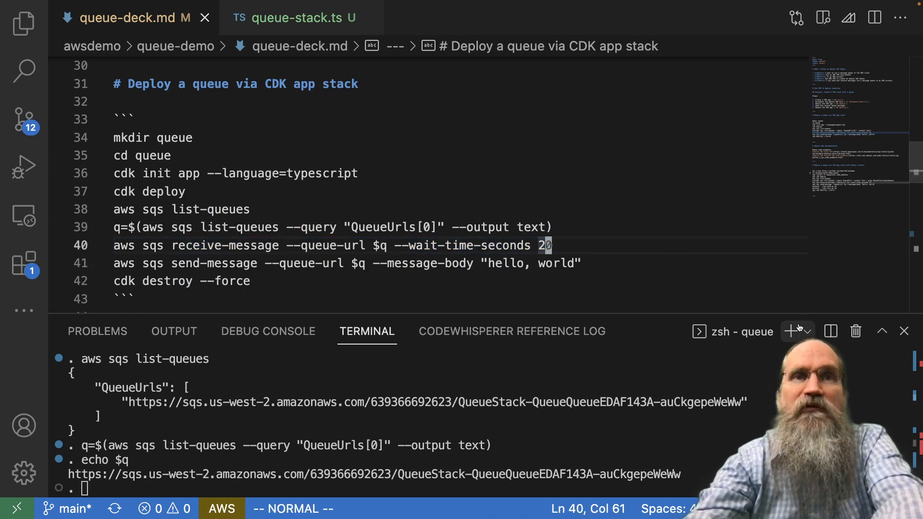
left_click(810, 331)
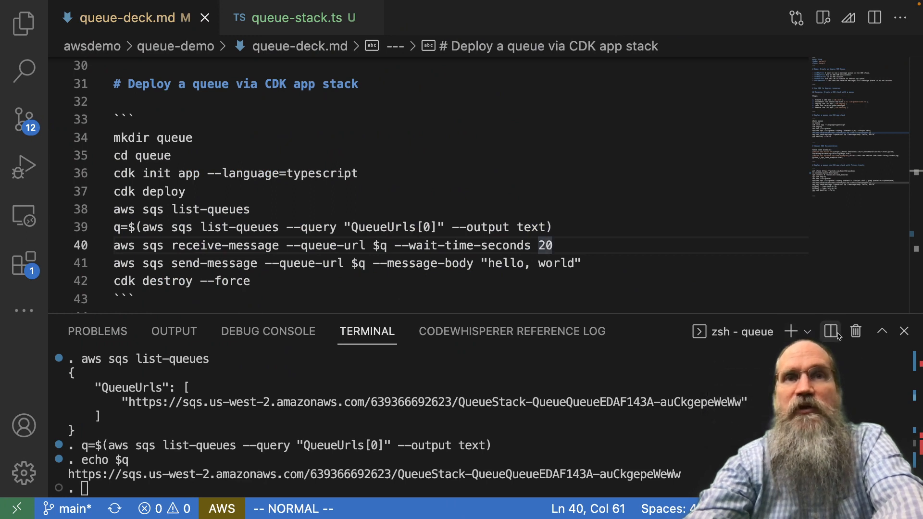
left_click(830, 330)
type("`")
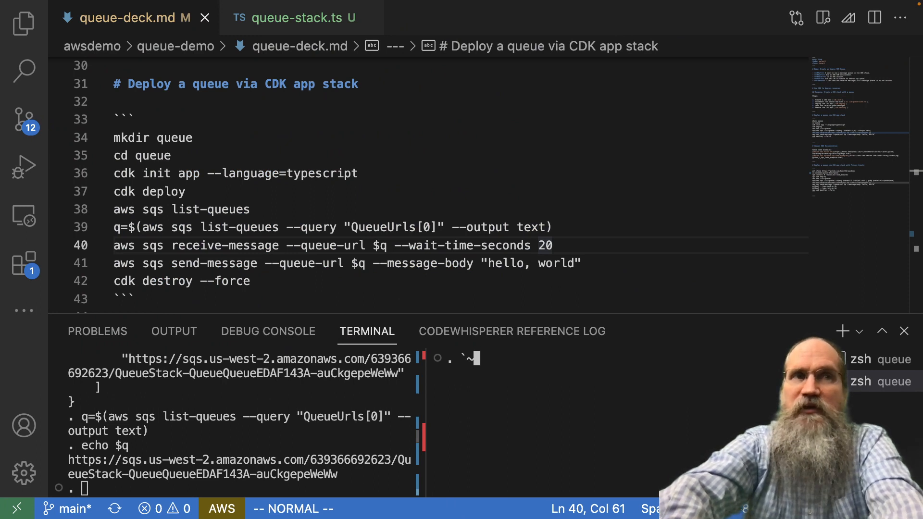
type("~/bin/assume-awsdemos`")
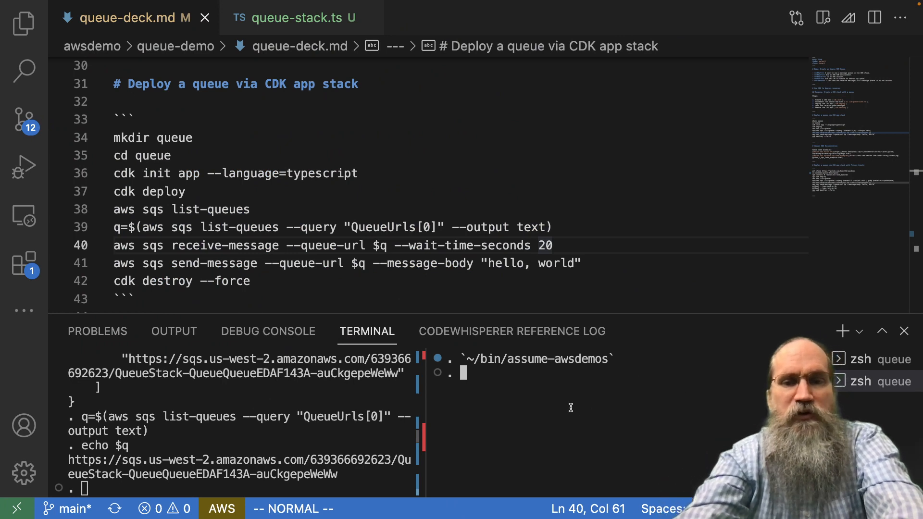
Run aws sqs receive-message on $q with a 20-second wait to catch the hello, world message.
type("aws sqs receive-message --queue-url $q --wait-time-seconds 20")
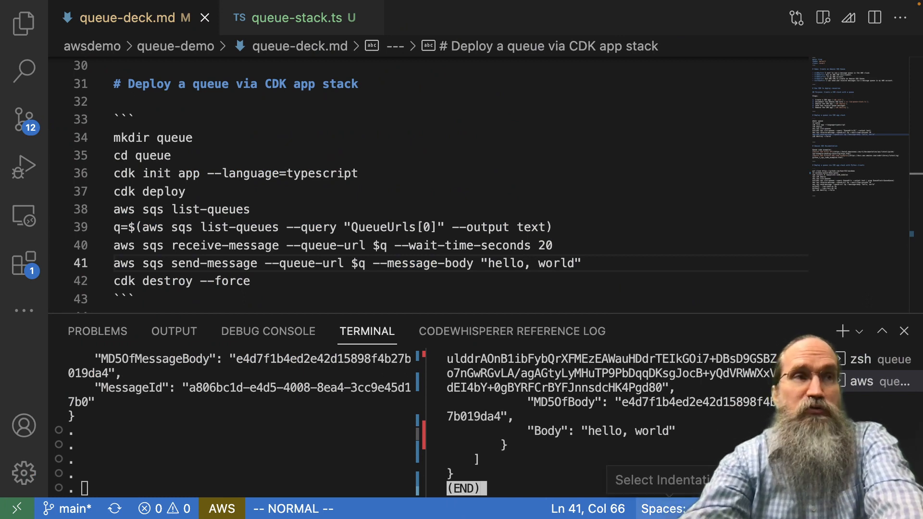
mouse_move(268, 281)
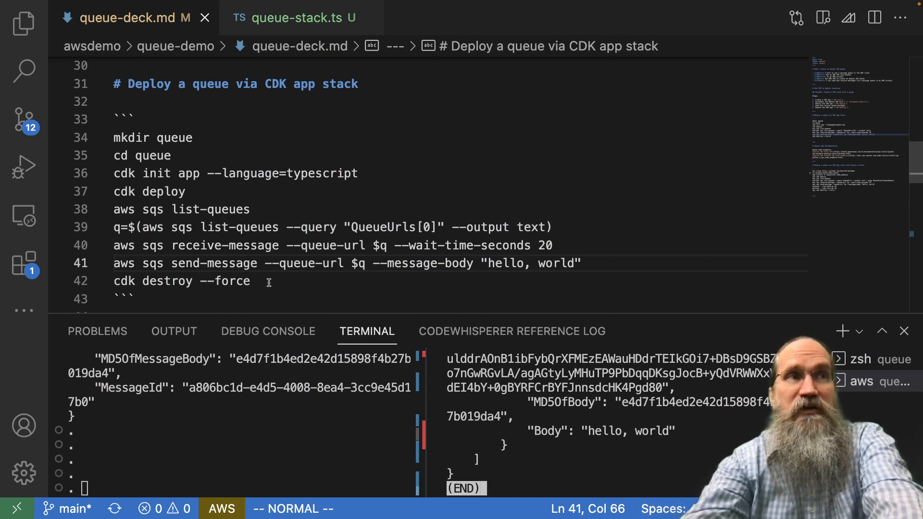